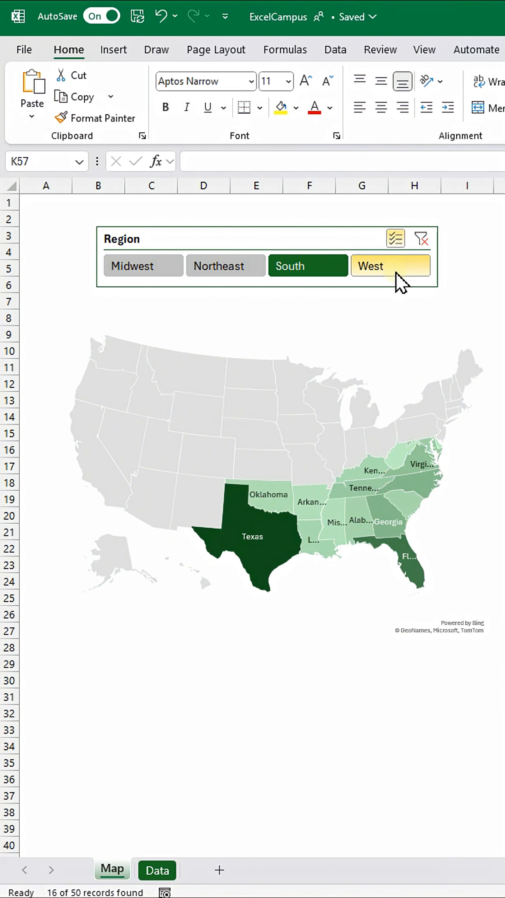
# Switch to the Data sheet holding the State, Region and population table
pyautogui.click(158, 870)
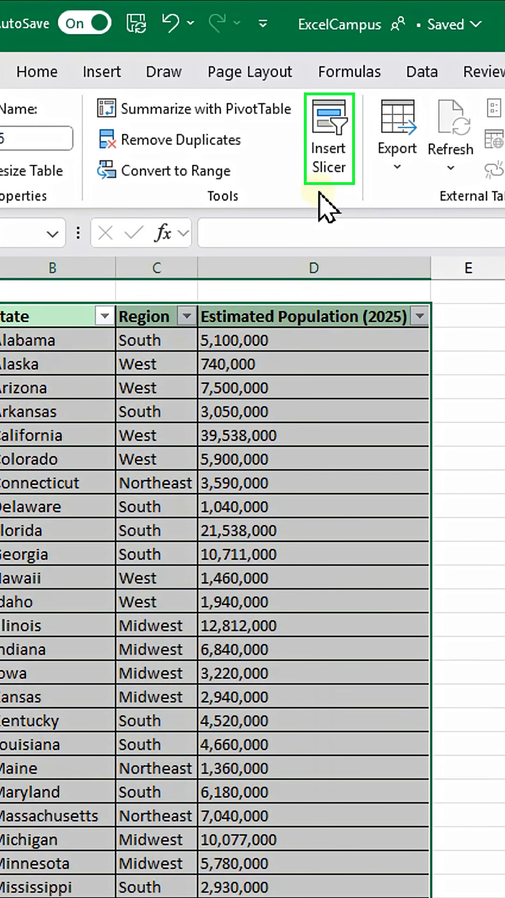
# Insert a Region slicer for the table and reshape it into one wide row of four buttons
pyautogui.click(329, 120)
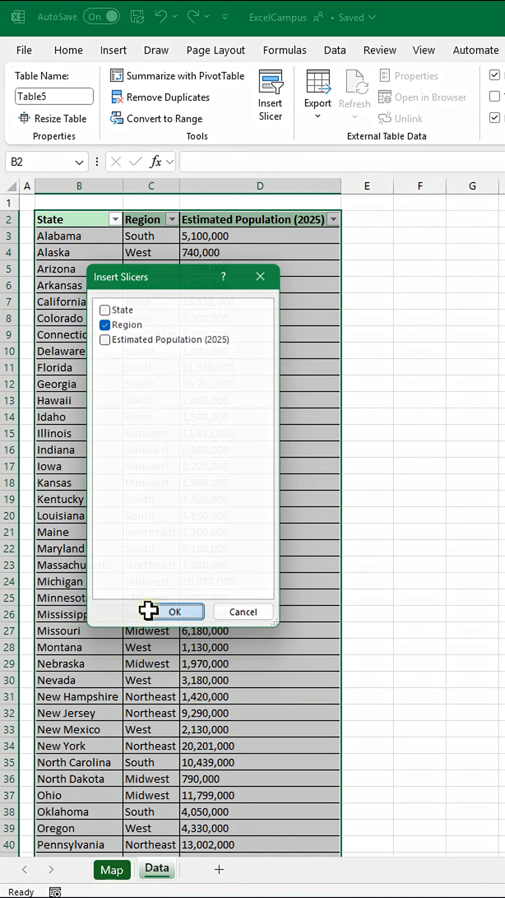
pyautogui.click(176, 612)
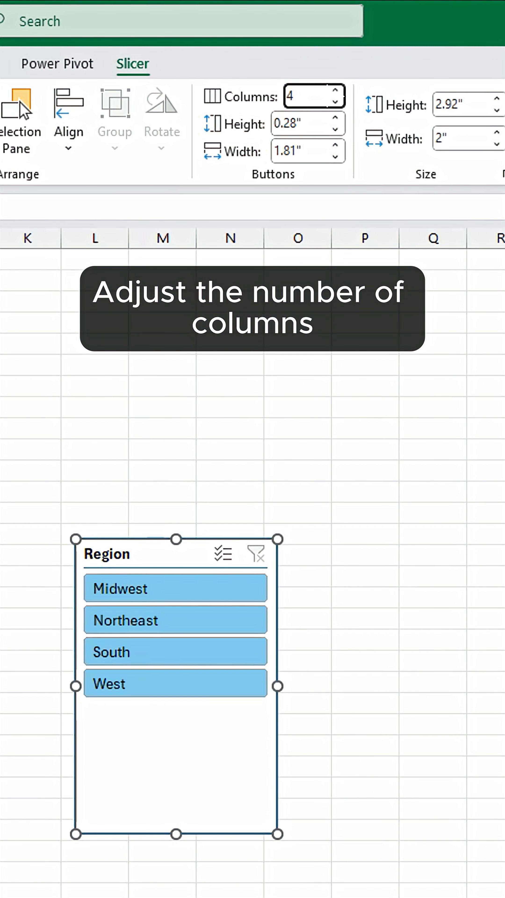
pyautogui.moveTo(175, 844); pyautogui.dragTo(286, 616)
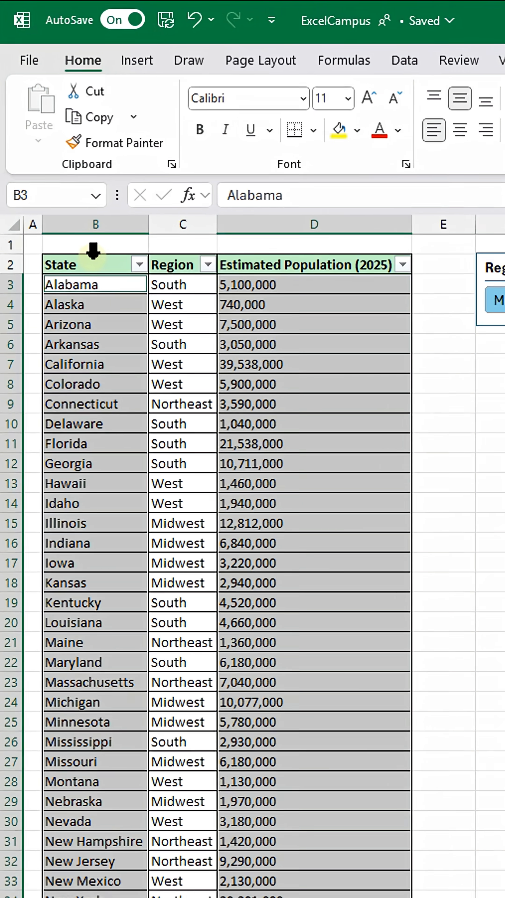
# Cut the Region slicer from the Data sheet and move over to the Map sheet
pyautogui.click(137, 60)
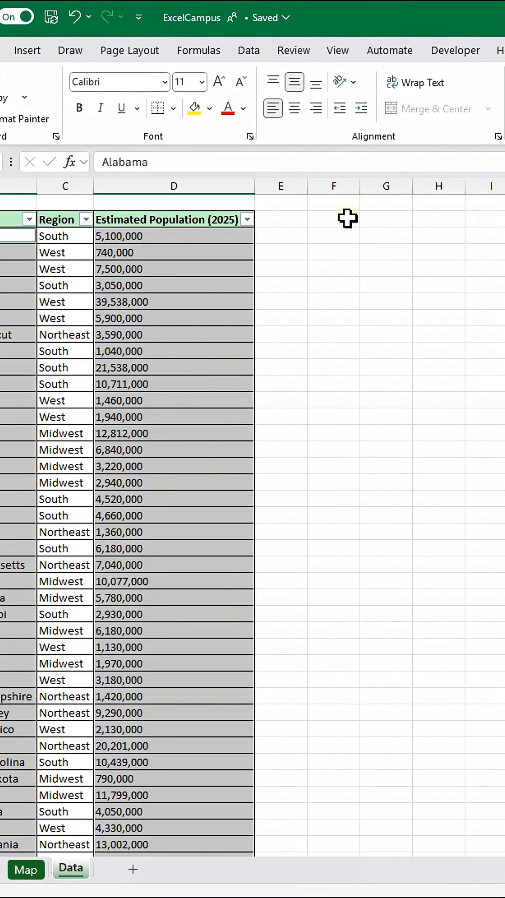
pyautogui.click(32, 869)
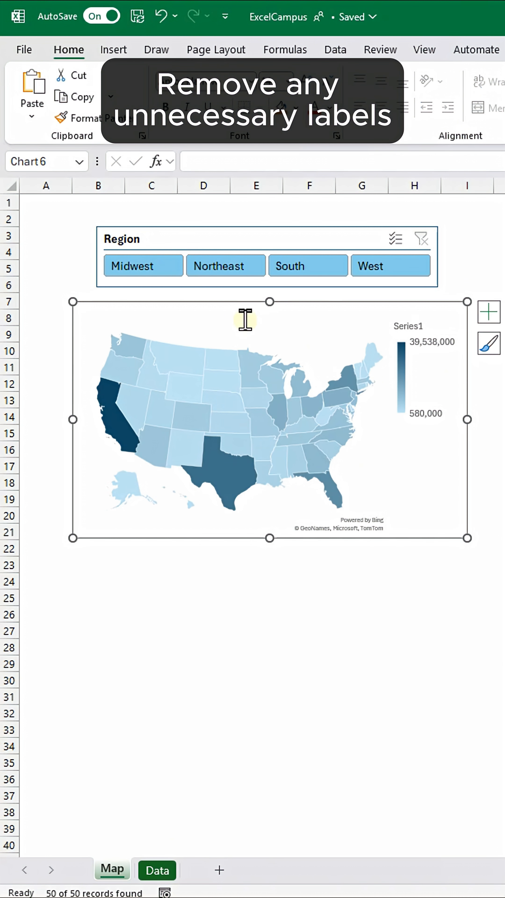
# Set the map chart's fill and outline to none and bring up Format Data Series
pyautogui.rightClick(245, 319)
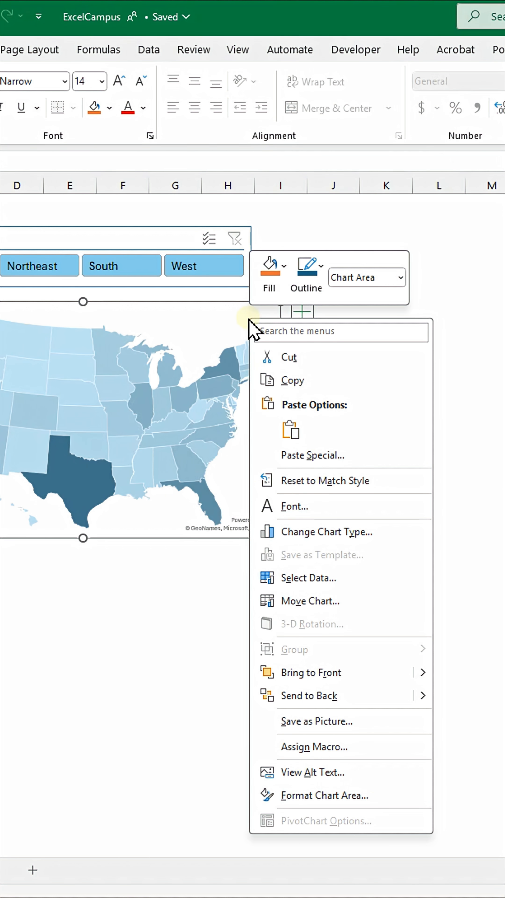
pyautogui.click(306, 274)
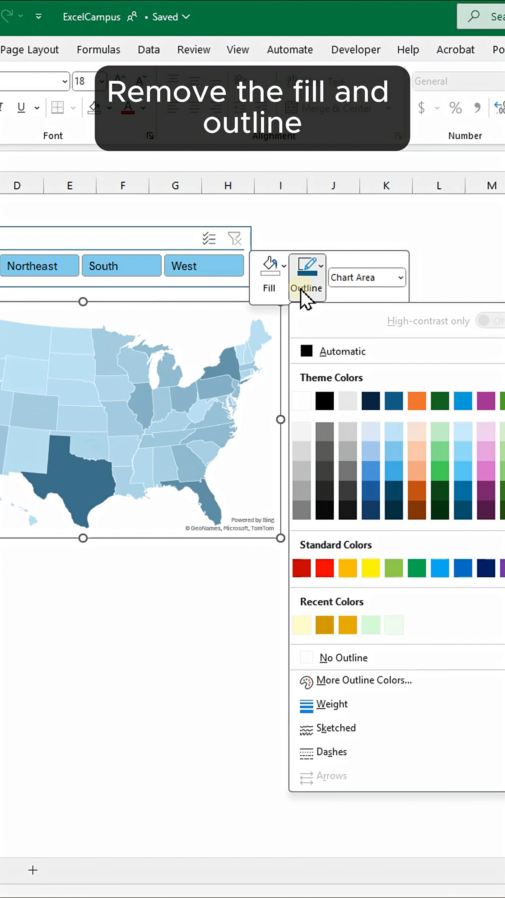
pyautogui.rightClick(238, 354)
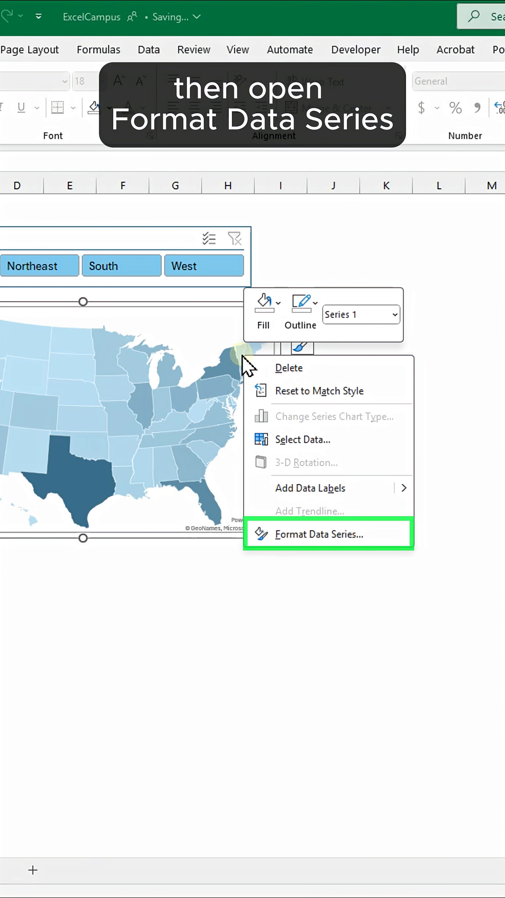
pyautogui.click(318, 535)
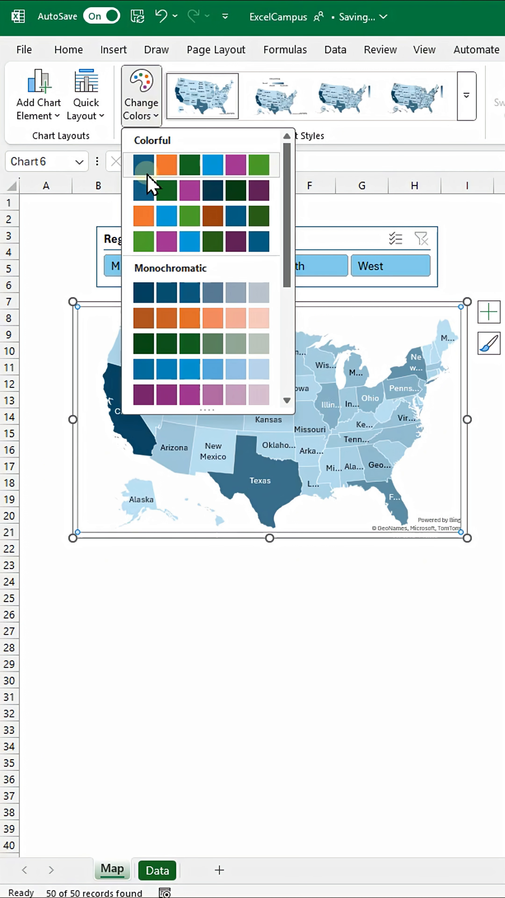
# Apply a green colour palette to the map and filter it to the Northeast region
pyautogui.click(144, 189)
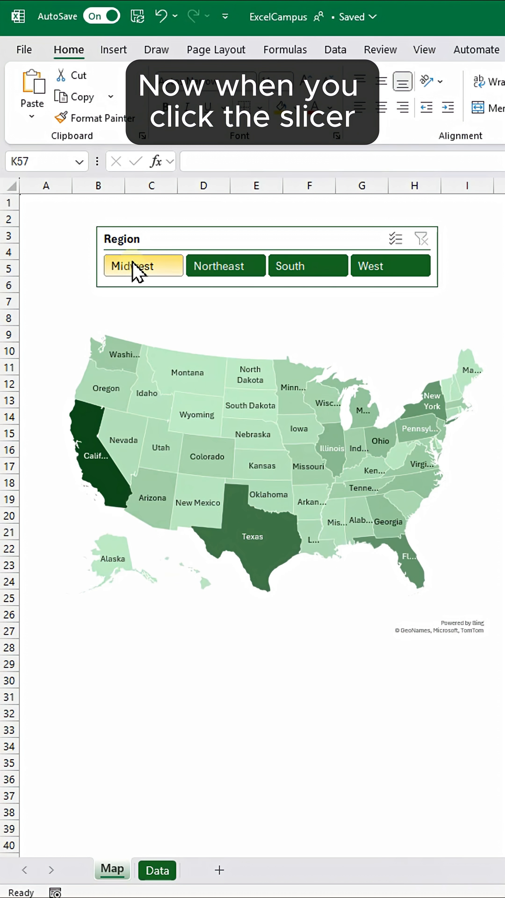
pyautogui.click(317, 273)
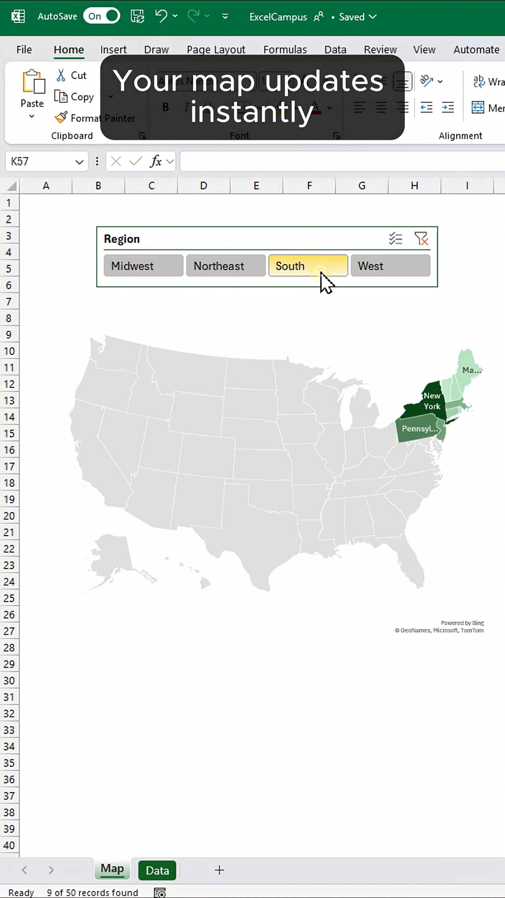